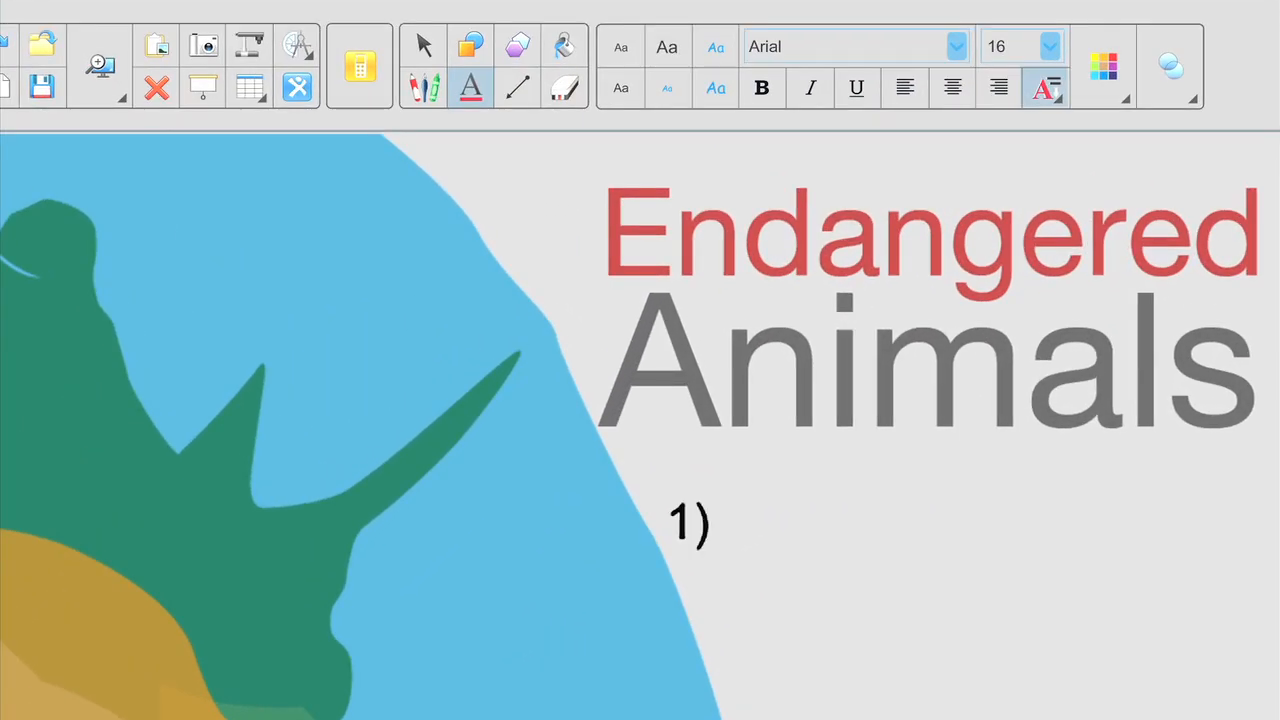
Add the lesson steps 'Choose an animal' and 'Do online research' under the title.
type("Choose an animal")
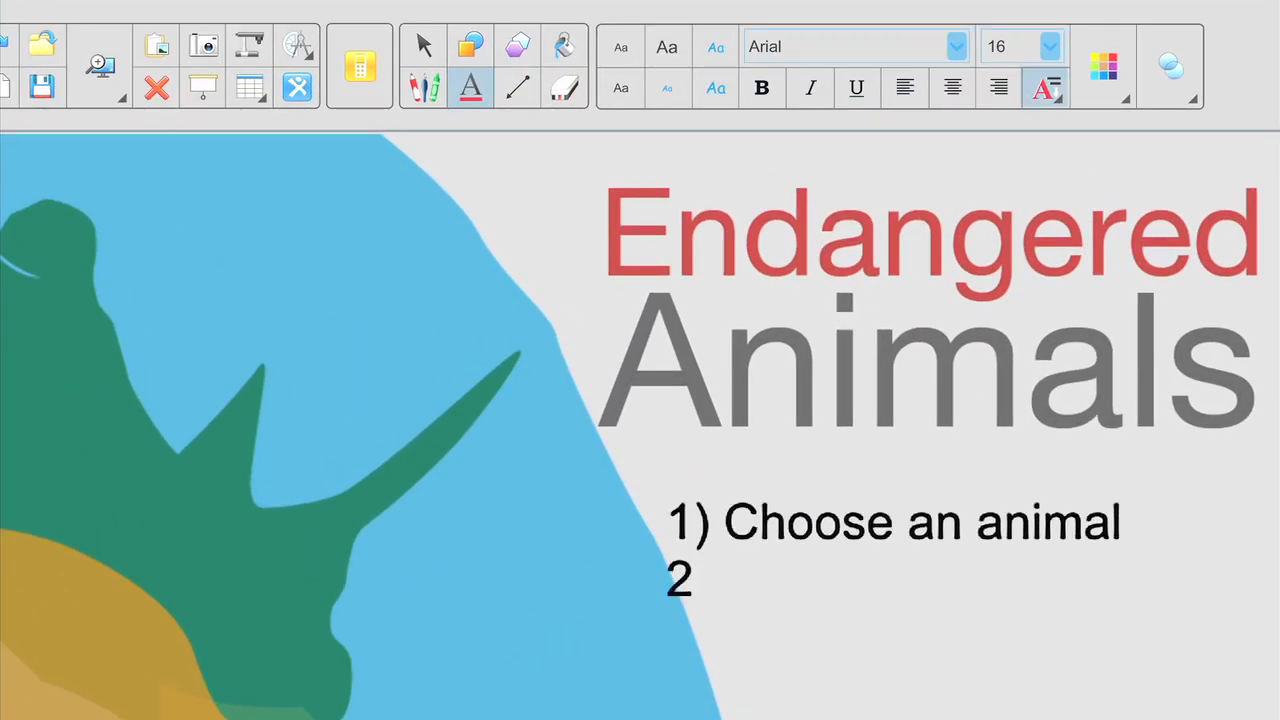
type("Do online research")
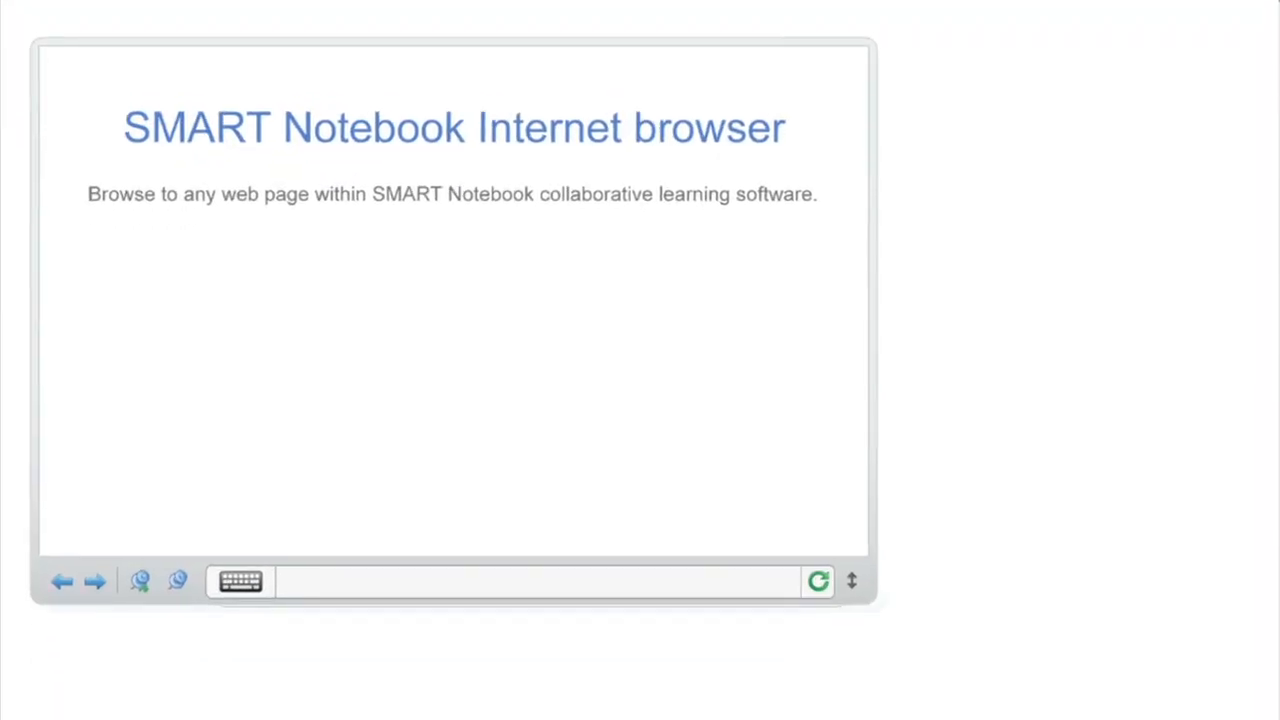
Load the Environews tigers article and circle the tiger's face in red.
type("www.environews.com")
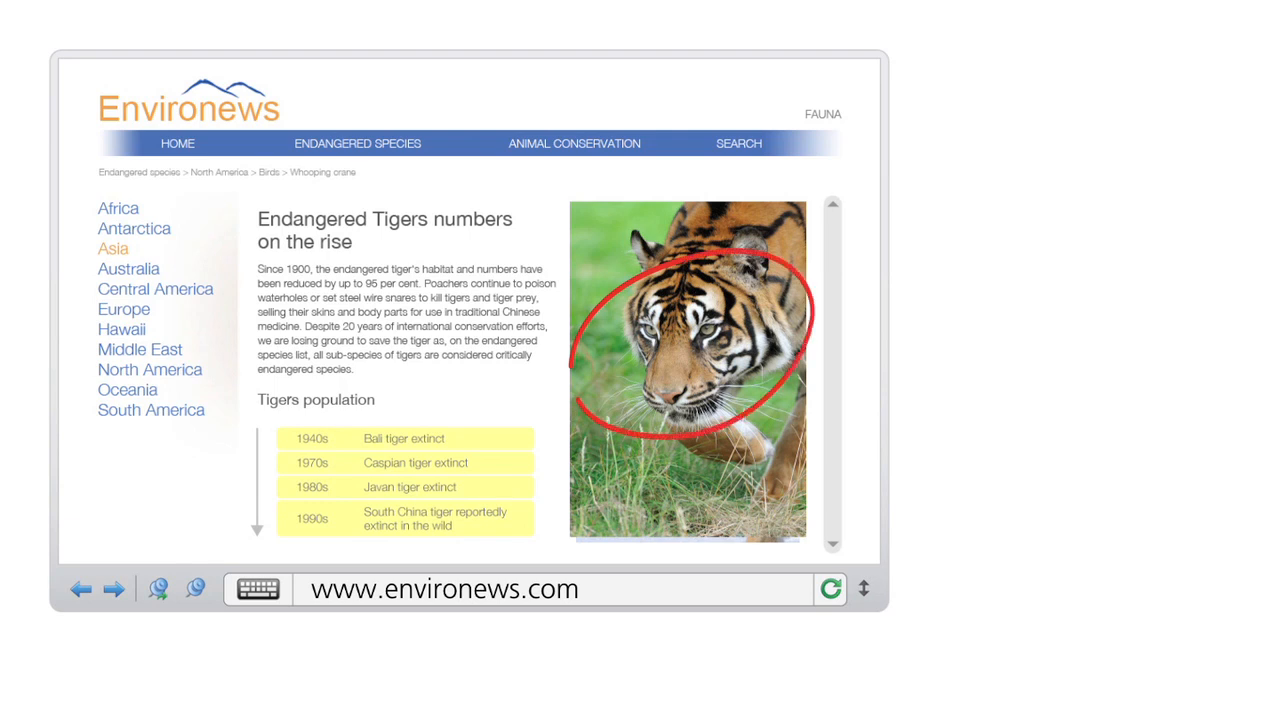
left_click_drag(260, 218, 512, 240)
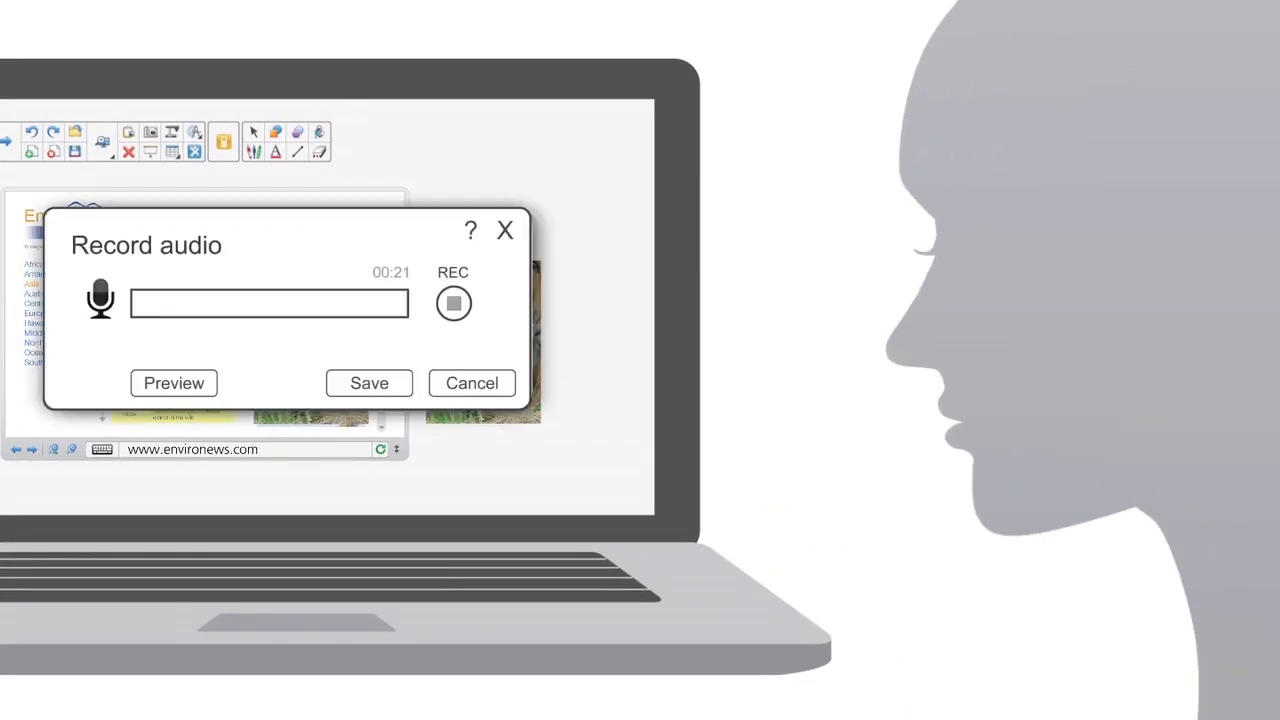
Start and stop a spoken narration recording with the REC button.
left_click(452, 304)
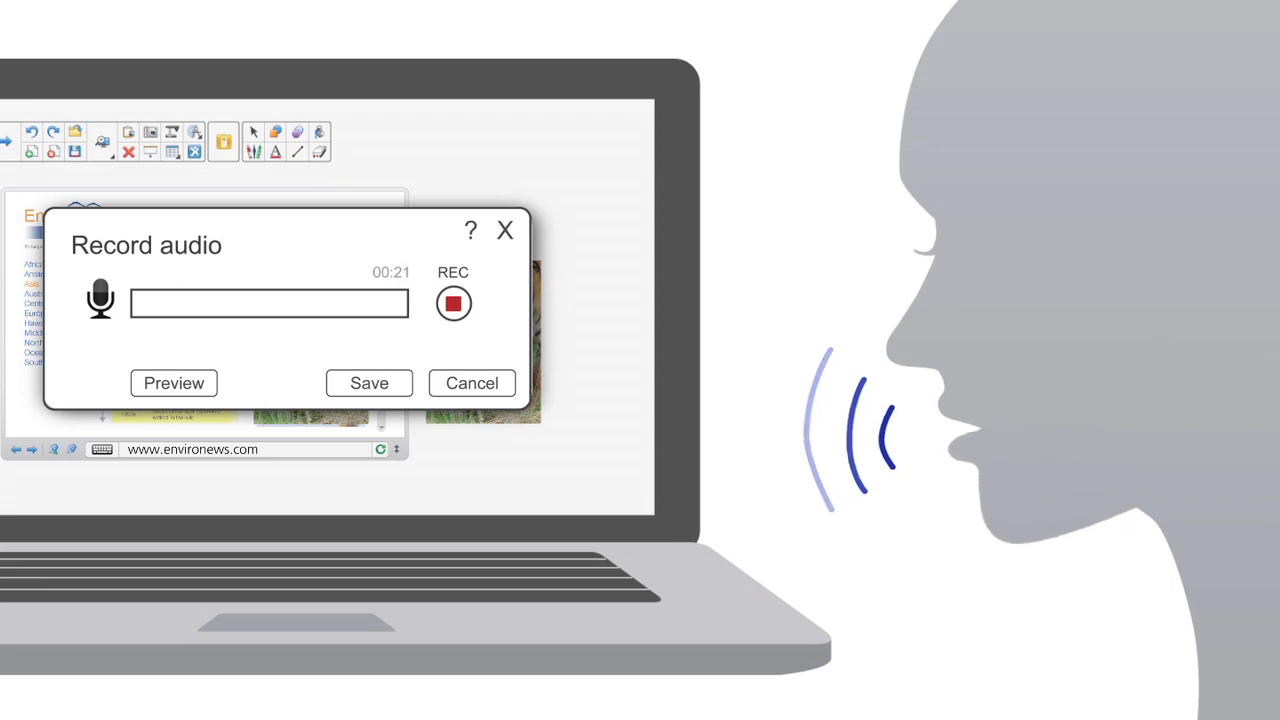
left_click(452, 304)
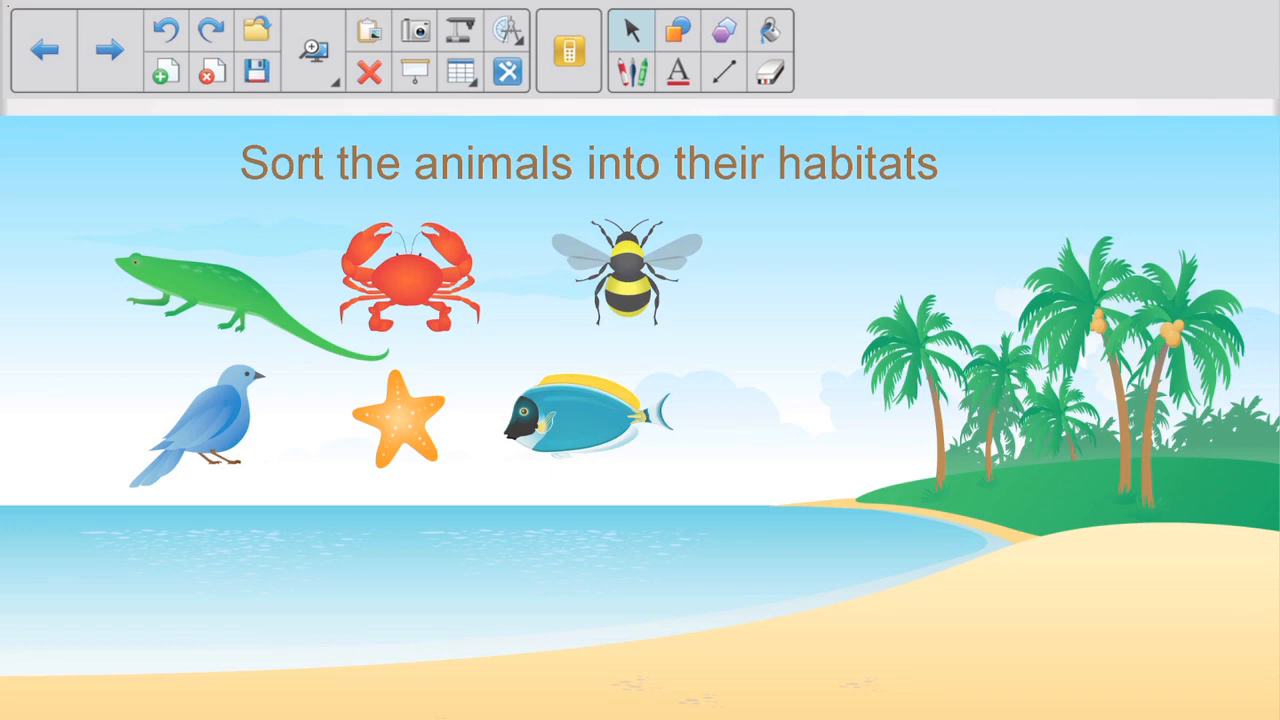
Send the blue bird to the sky and, after a try at the palms, settle the crab on the beach sand.
left_click_drag(210, 420, 760, 220)
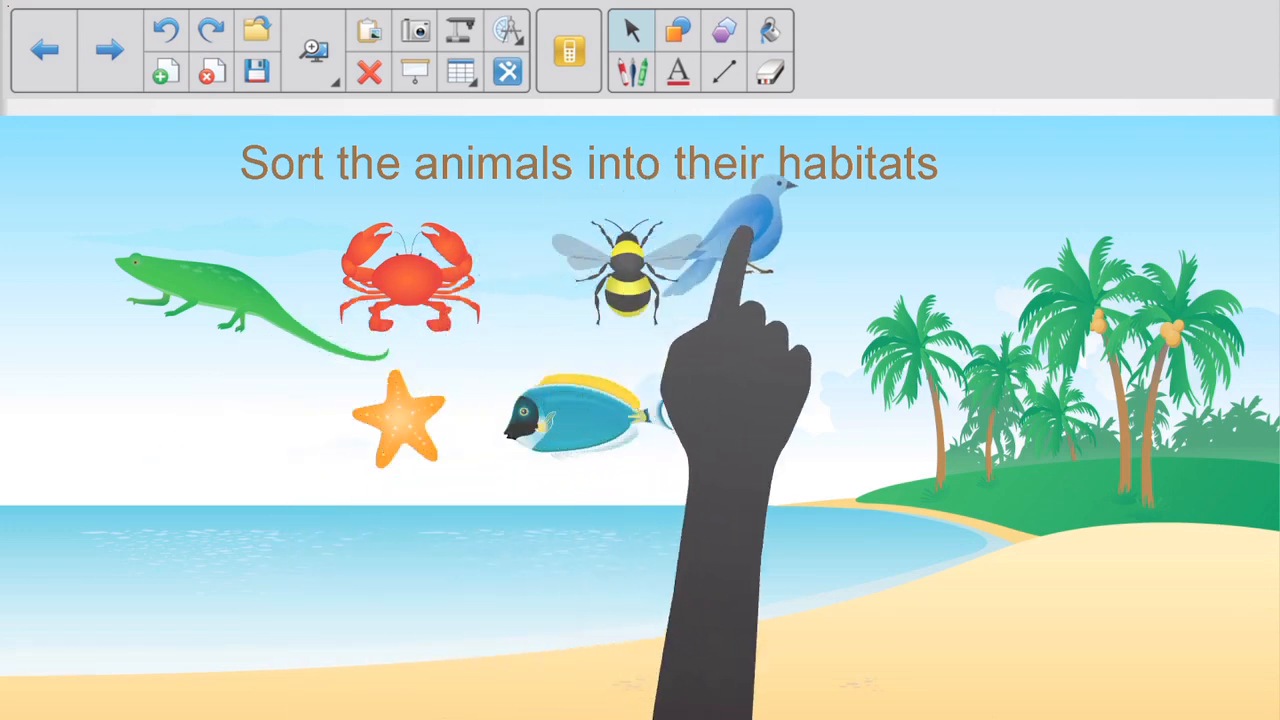
left_click_drag(410, 276, 936, 300)
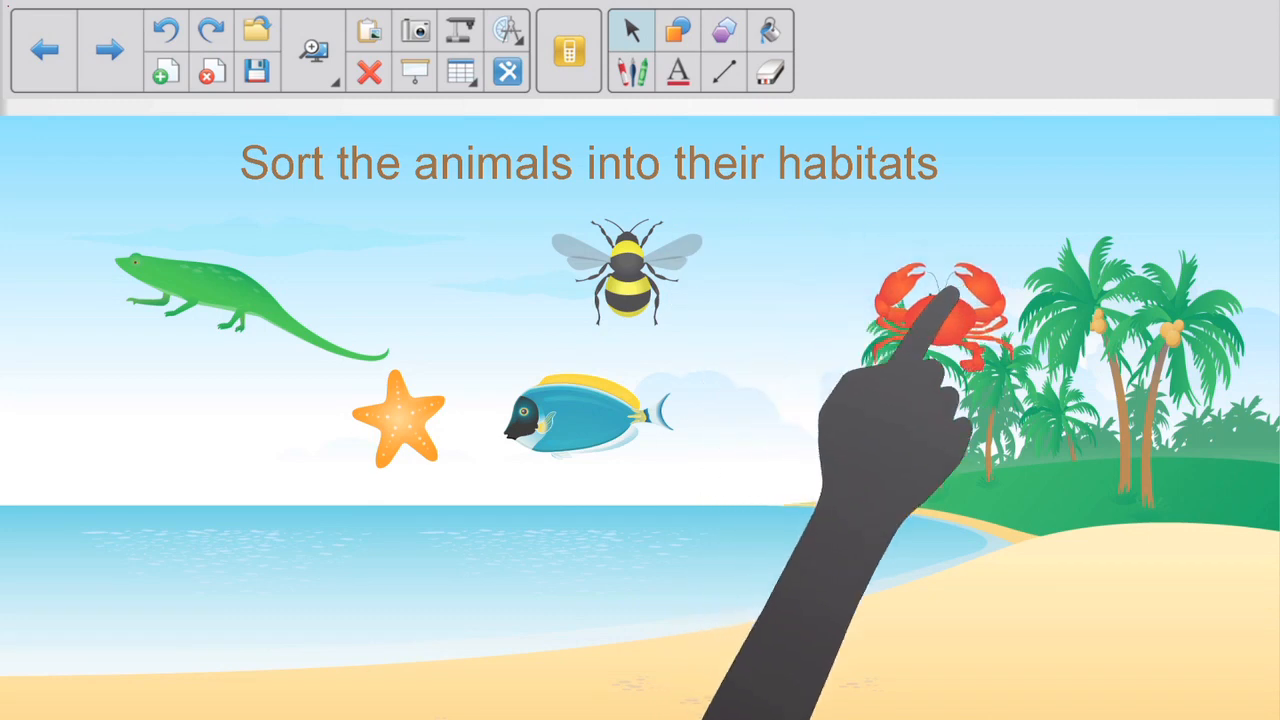
left_click_drag(930, 310, 444, 280)
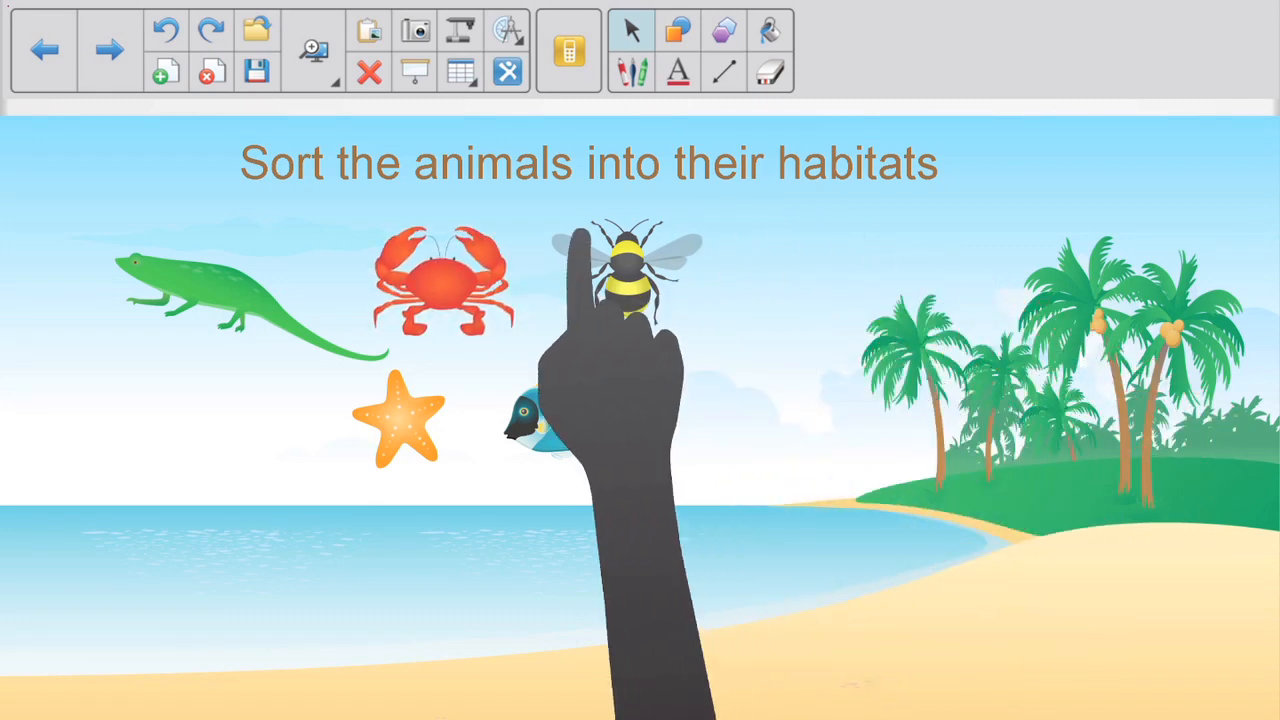
left_click_drag(444, 290, 310, 570)
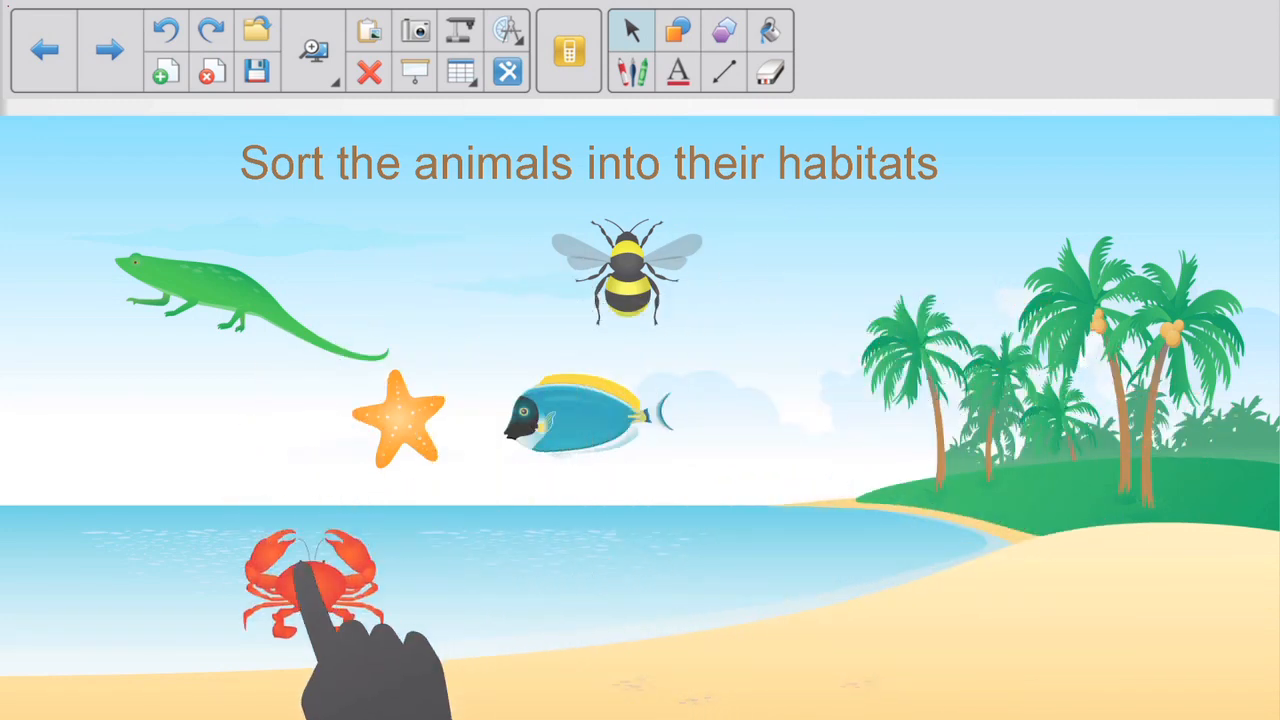